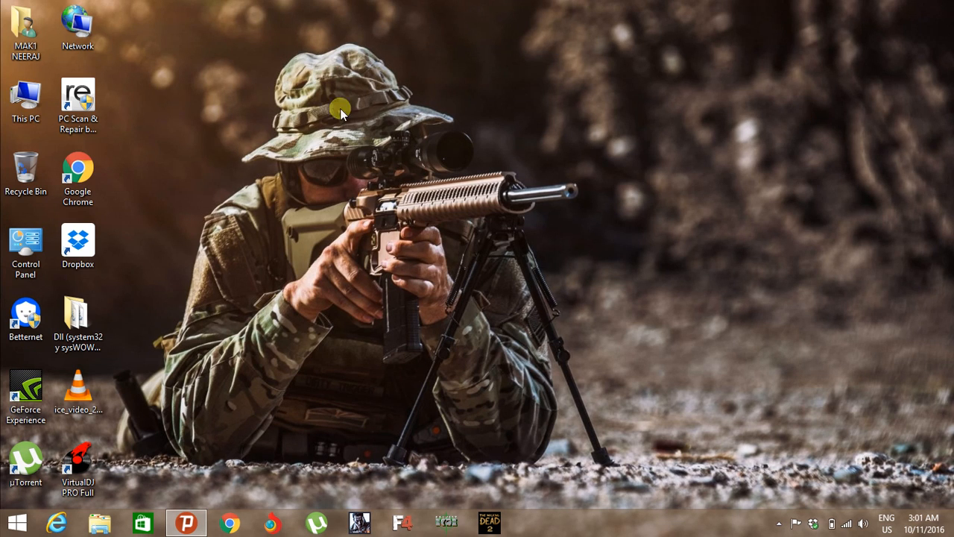
pyautogui.moveTo(316, 72)
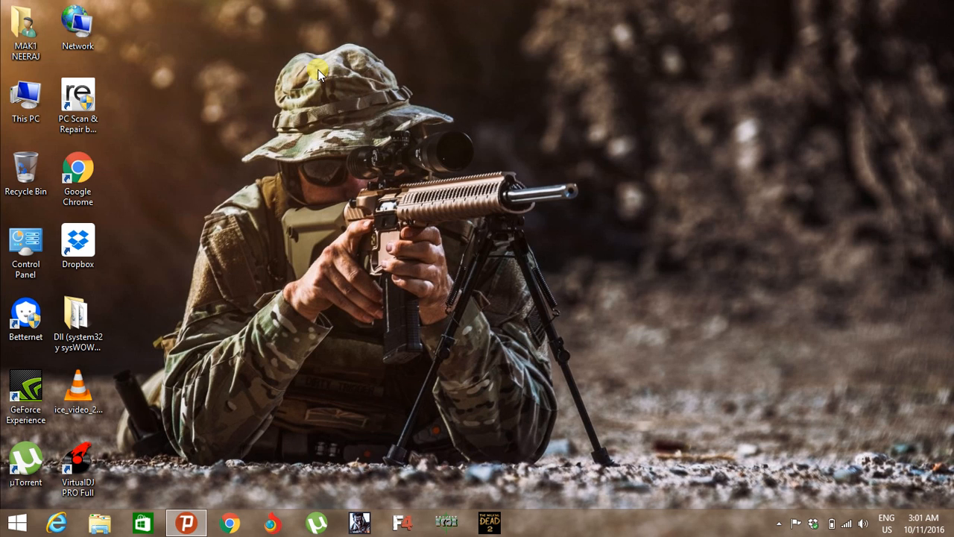
pyautogui.moveTo(395, 137)
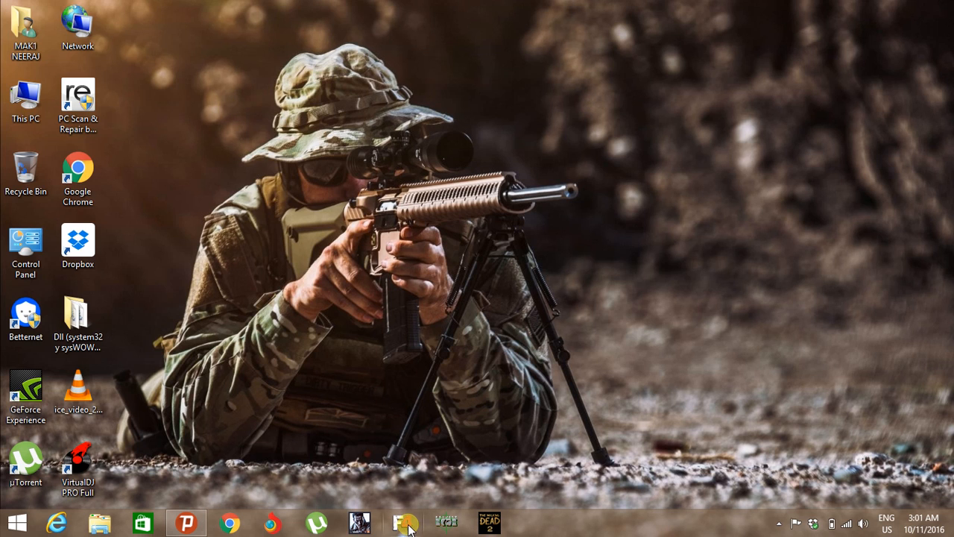
# Step: Launch Far Cry 4, dismiss its startup error, and look up the fix in Google Chrome
pyautogui.click(402, 522)
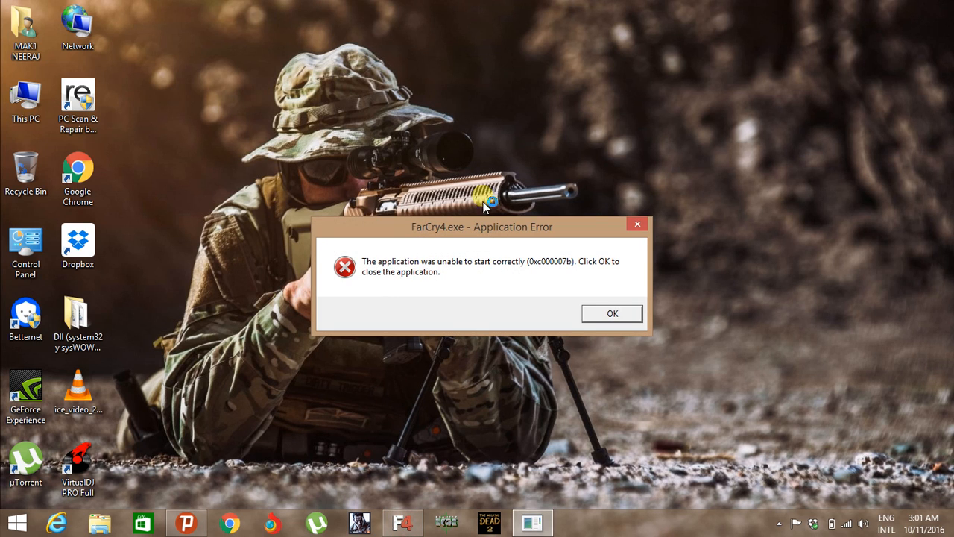
pyautogui.moveTo(706, 345)
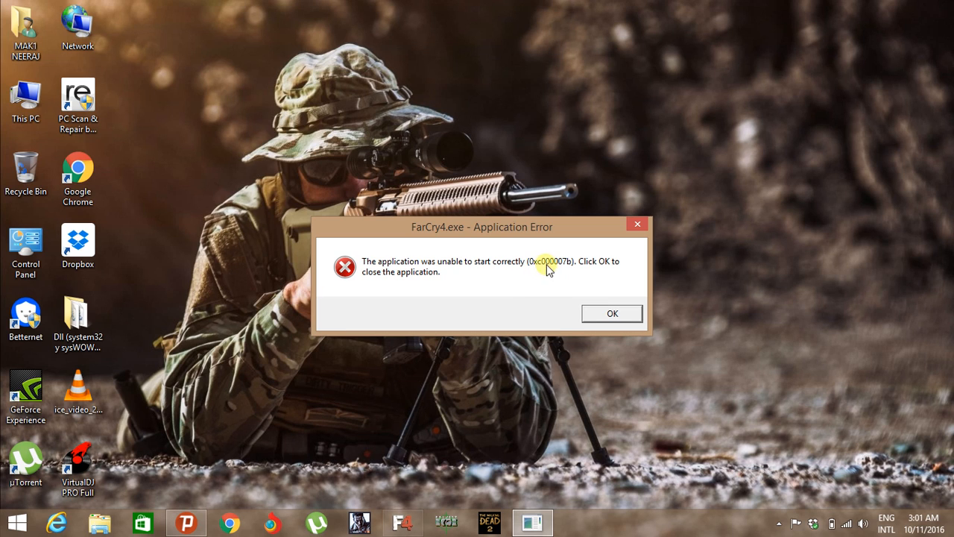
pyautogui.moveTo(506, 282)
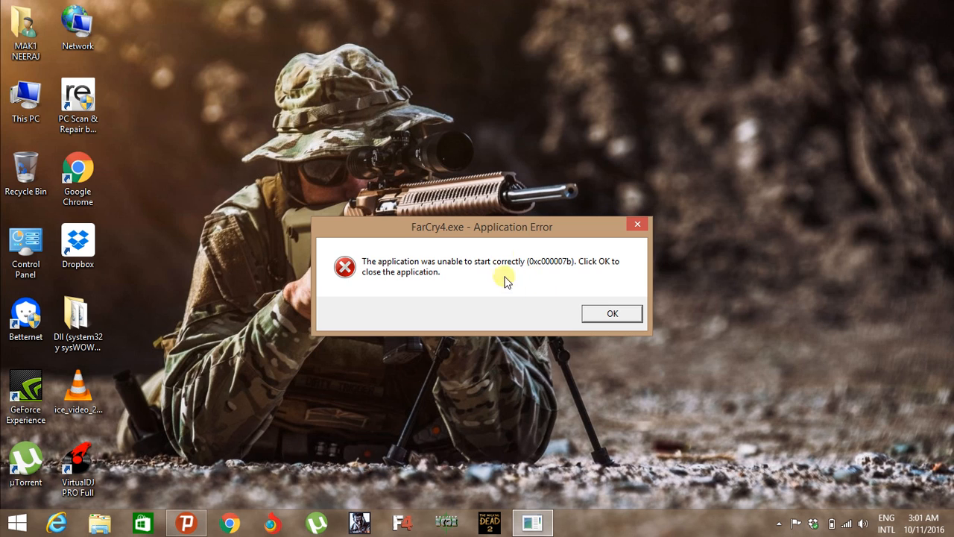
pyautogui.moveTo(534, 278)
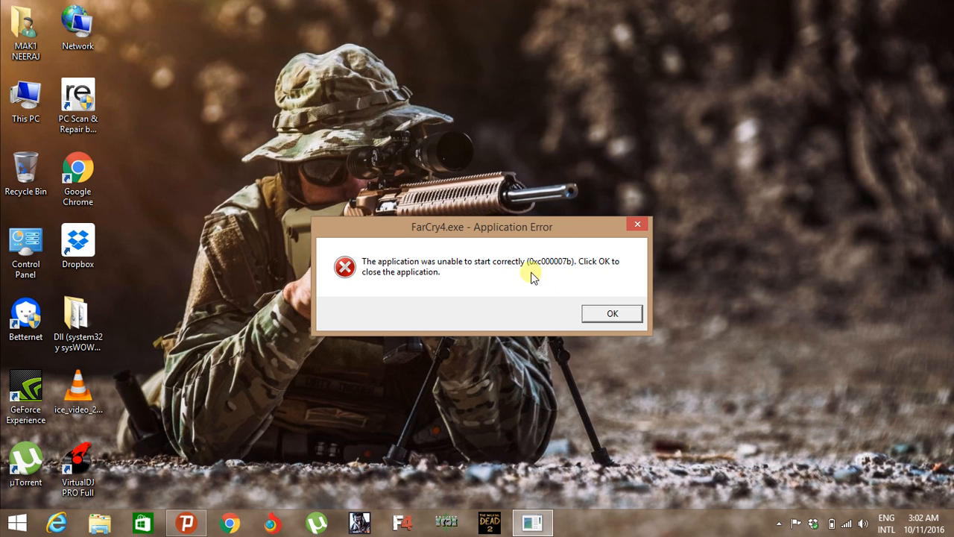
pyautogui.moveTo(429, 298)
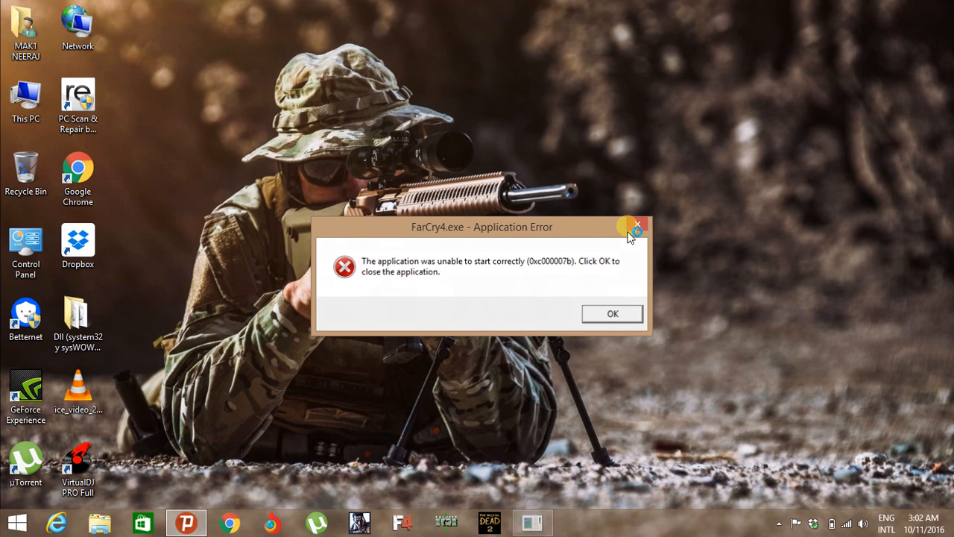
pyautogui.click(612, 313)
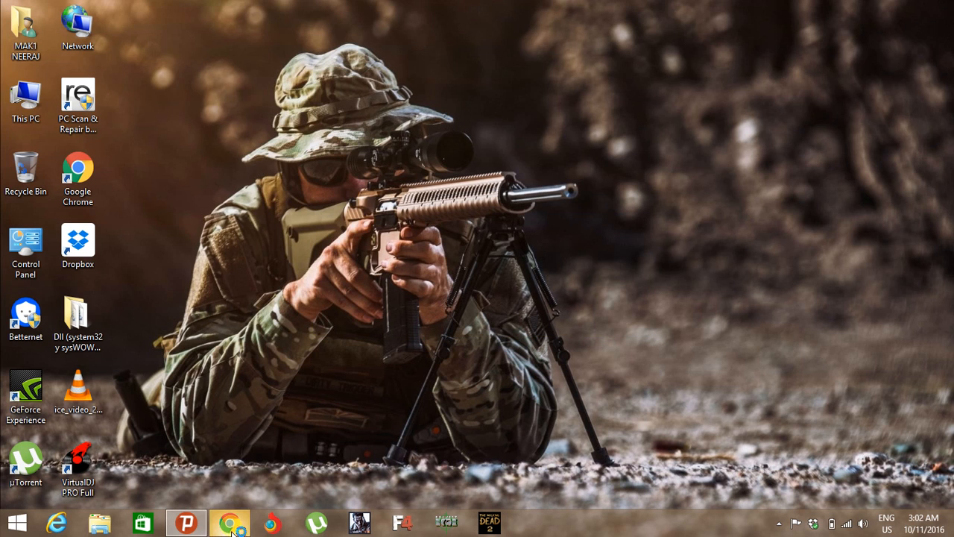
pyautogui.click(230, 522)
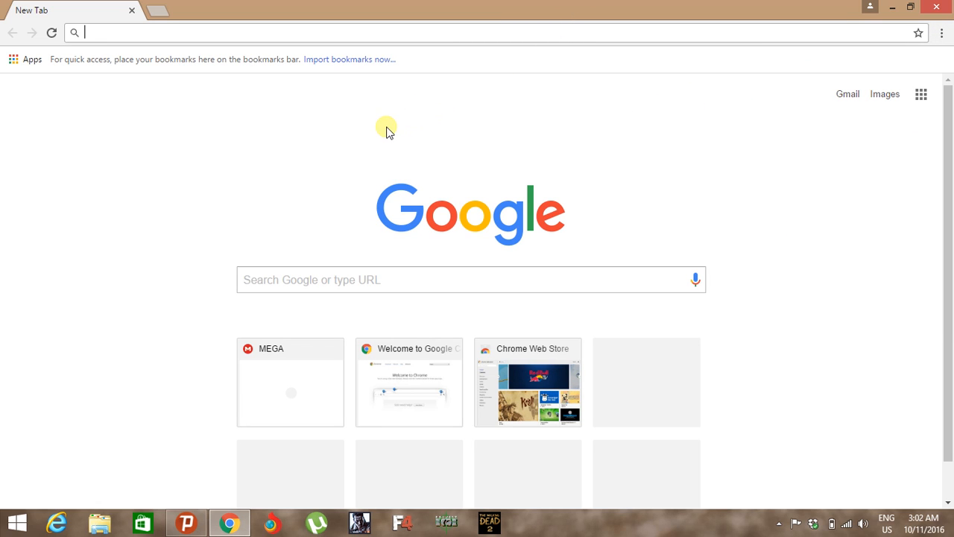
pyautogui.moveTo(438, 176)
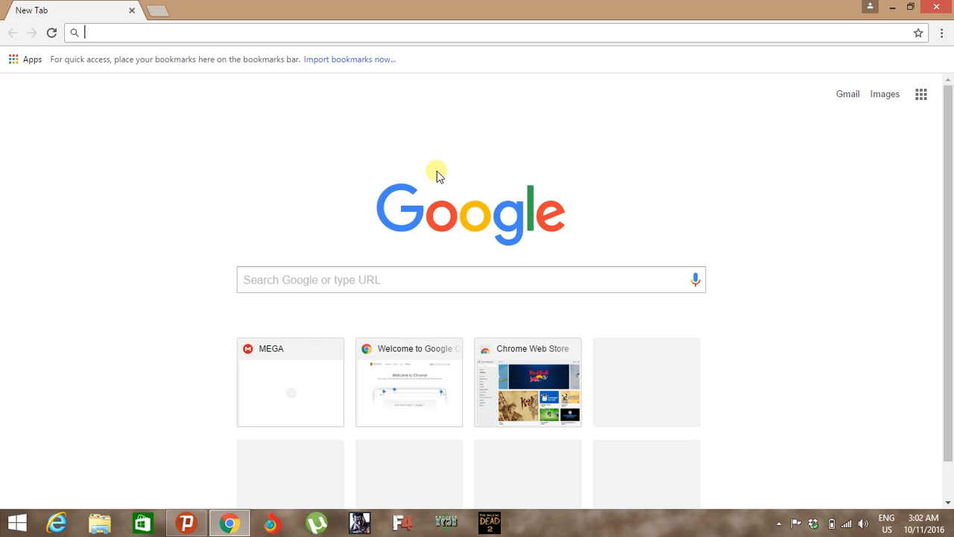
pyautogui.click(942, 33)
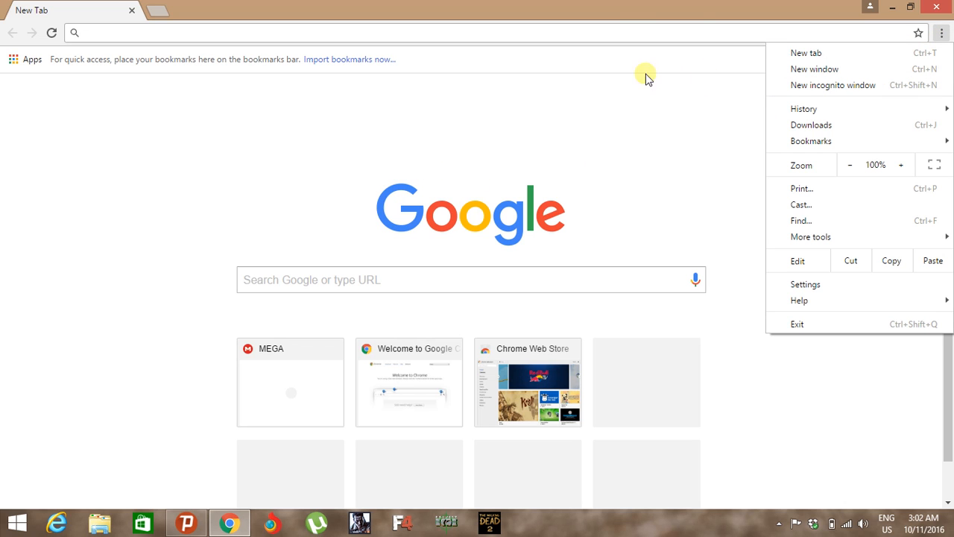
pyautogui.moveTo(804, 107)
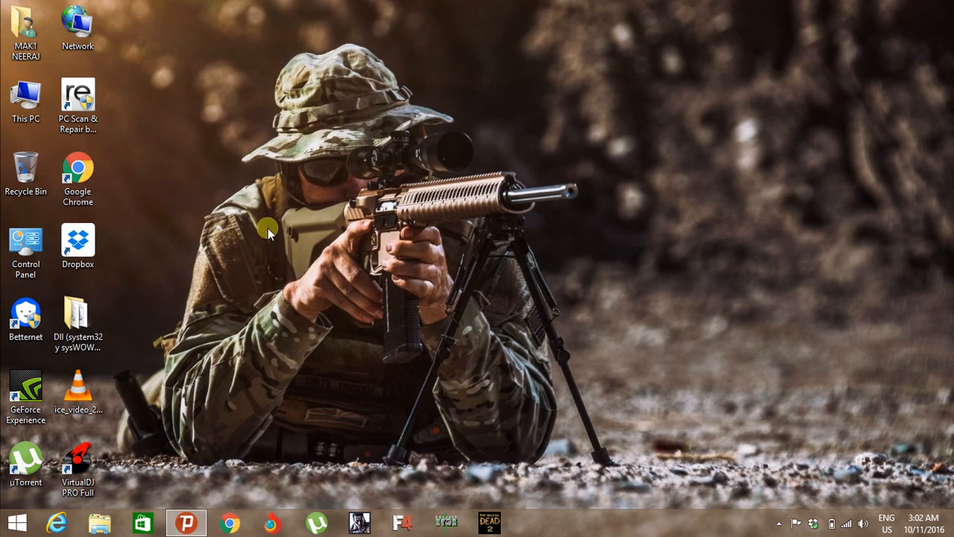
# Step: Open the folder of DLL files, then browse to OS (C:) > Windows where System32 and SysWOW64 are
pyautogui.click(78, 321)
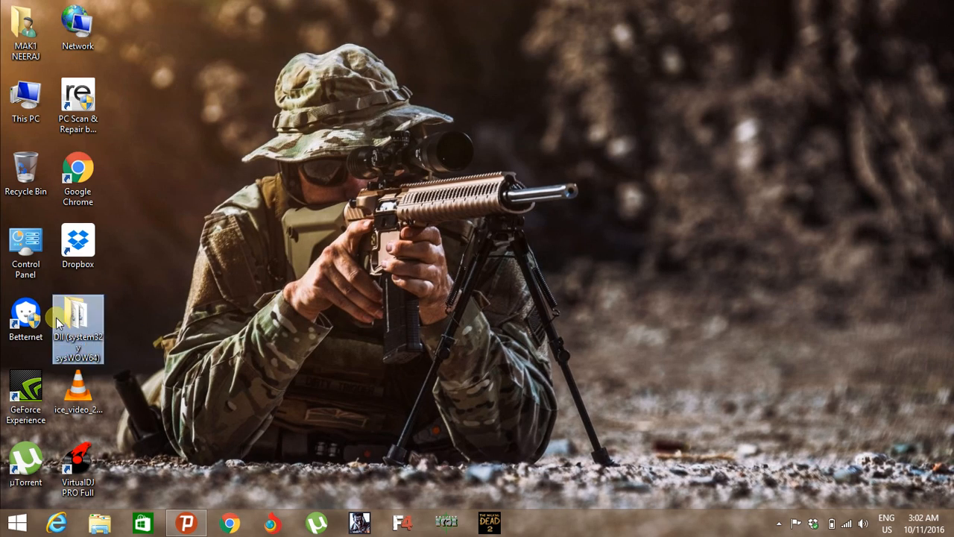
pyautogui.doubleClick(77, 317)
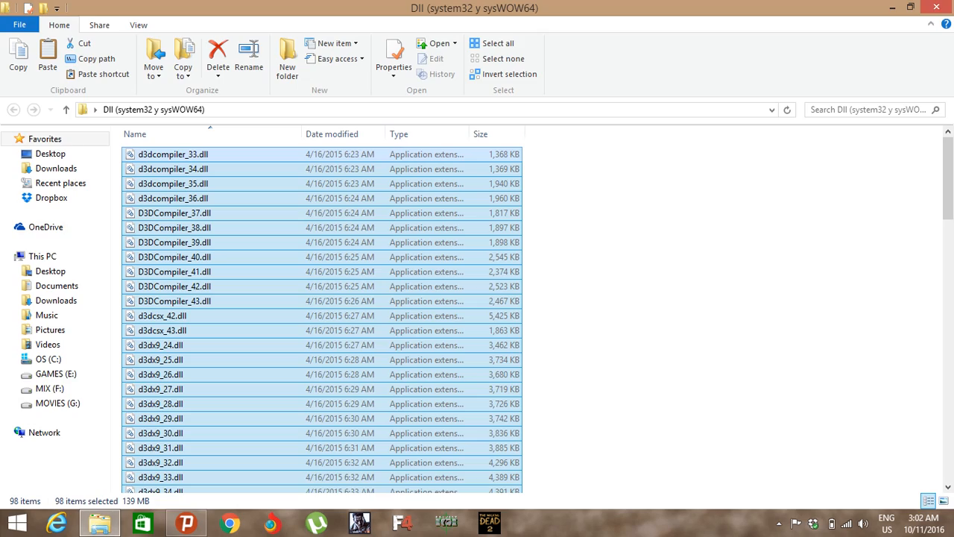
pyautogui.click(892, 8)
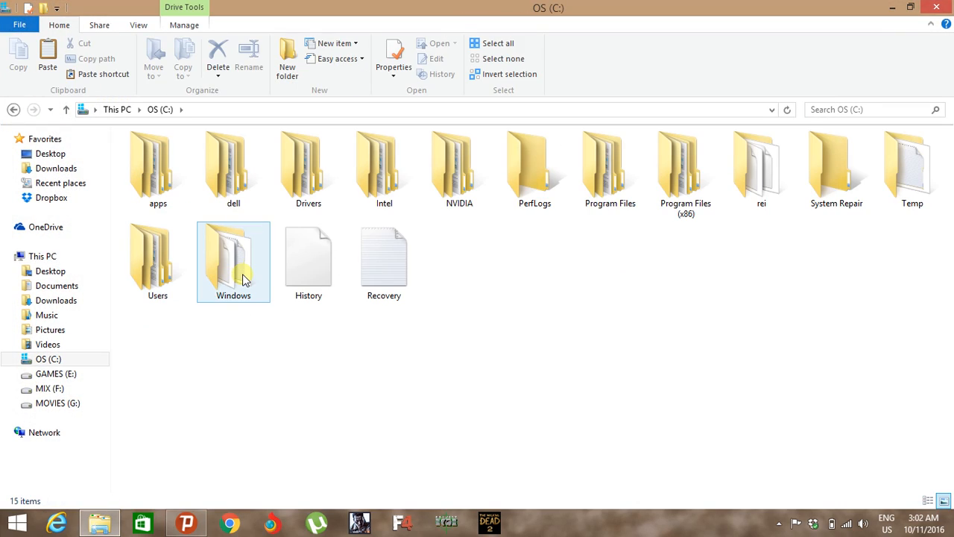
pyautogui.doubleClick(233, 253)
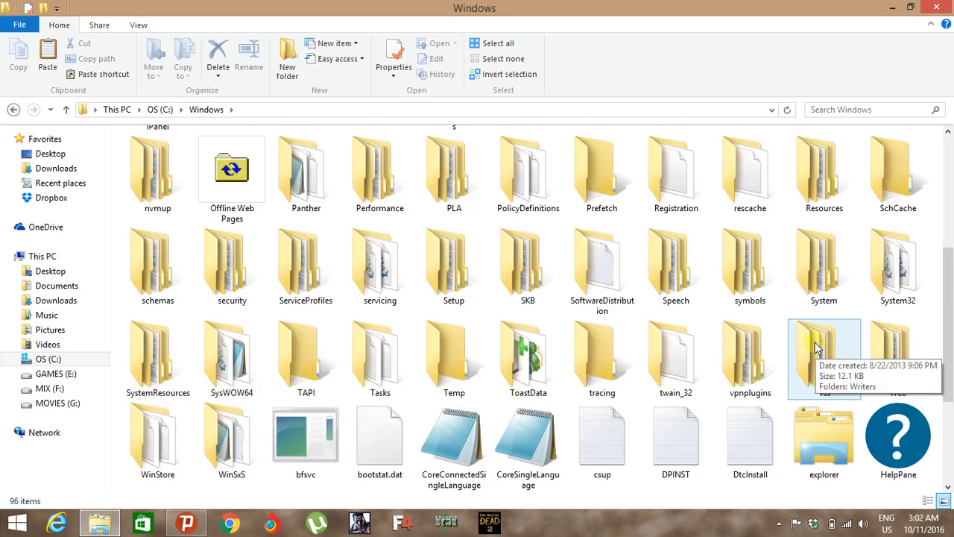
pyautogui.scroll(-3)
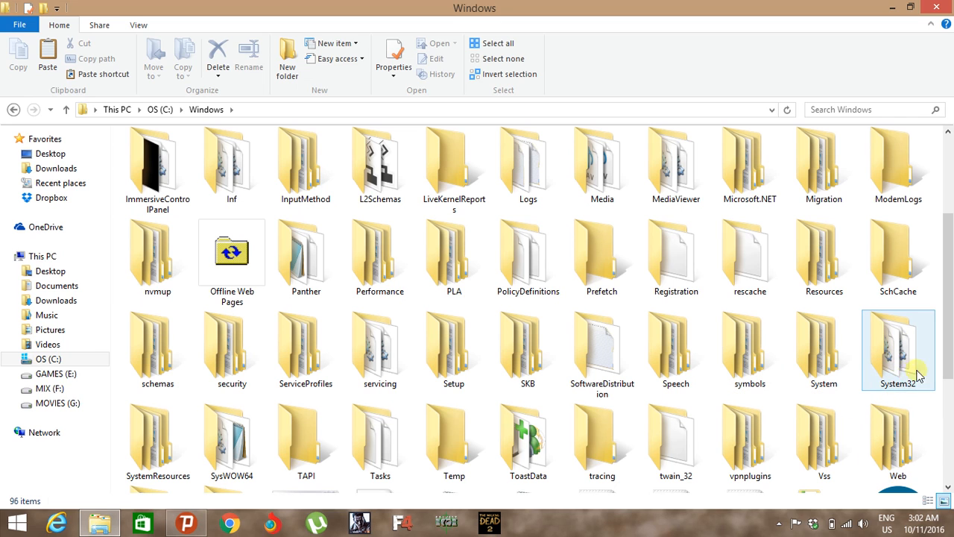
# Step: Paste the 98 DLLs into System32 with administrator permission, skipping files that cannot be replaced
pyautogui.doubleClick(898, 346)
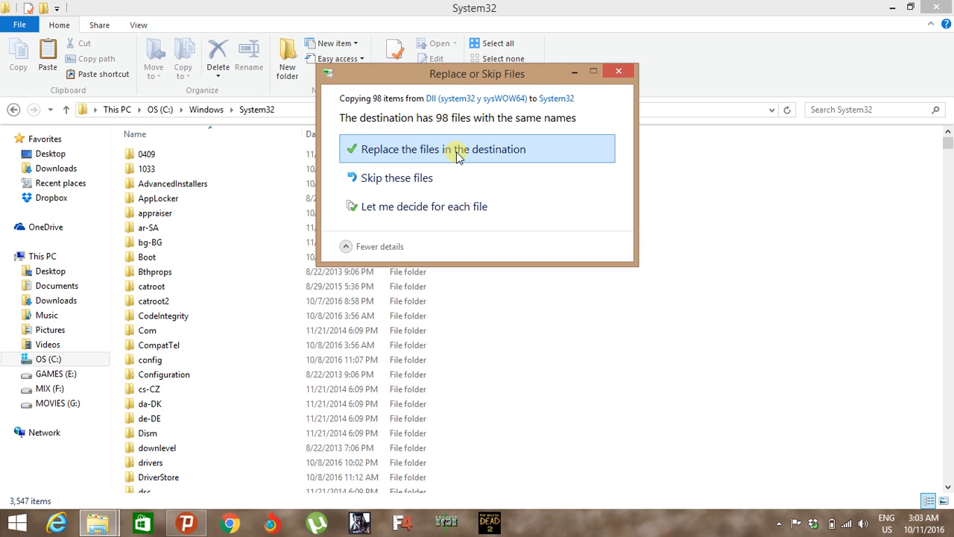
pyautogui.moveTo(493, 155)
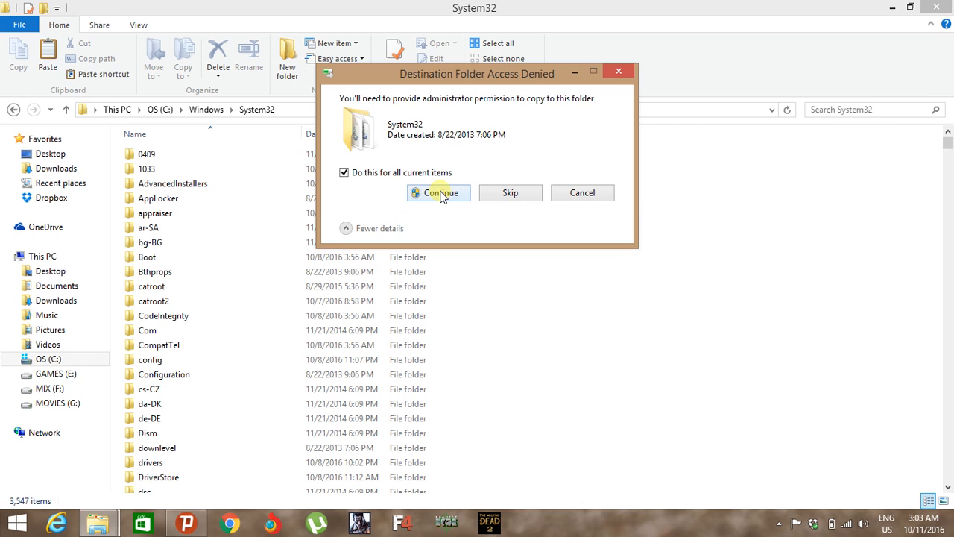
pyautogui.click(438, 192)
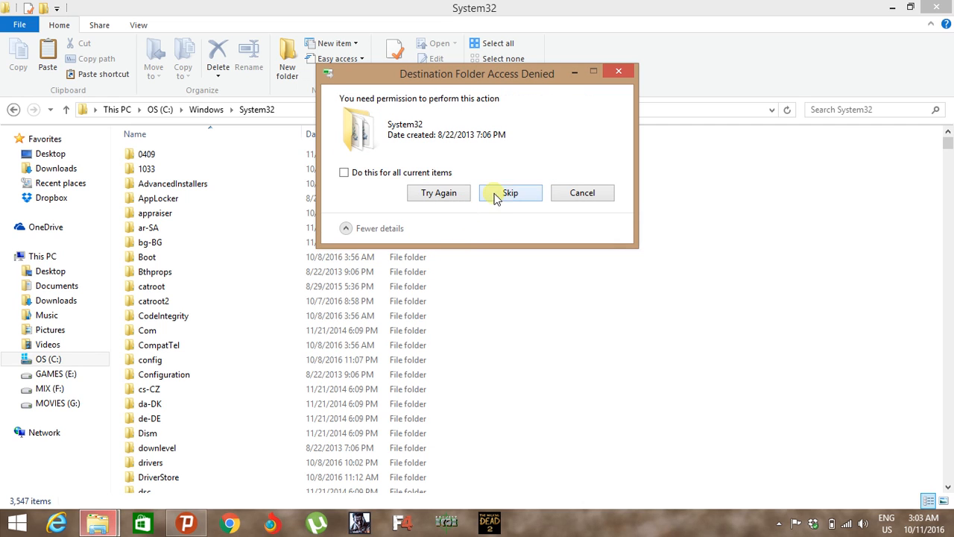
pyautogui.click(343, 173)
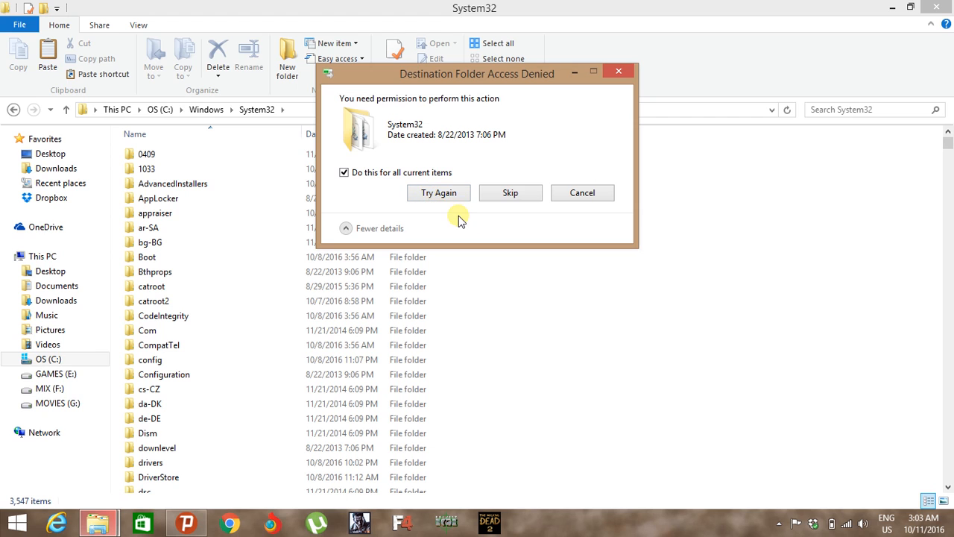
pyautogui.moveTo(388, 176)
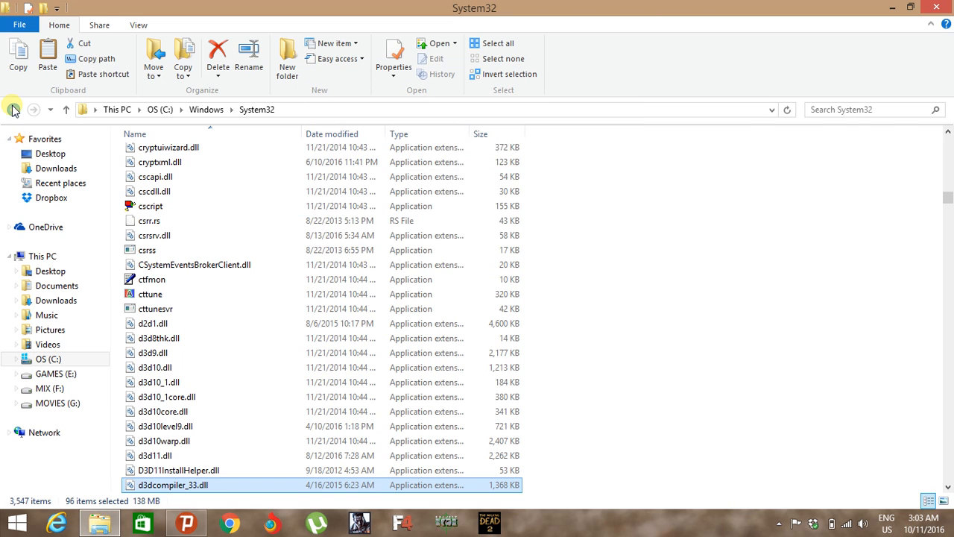
# Step: Return to the Windows folder and paste the DLLs into SysWOW64 with administrator permission
pyautogui.click(68, 111)
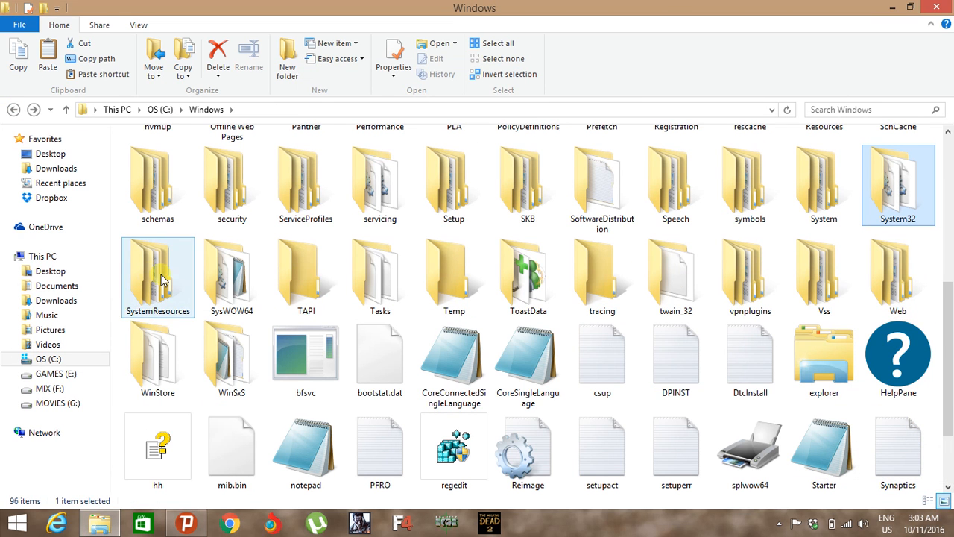
pyautogui.moveTo(233, 276)
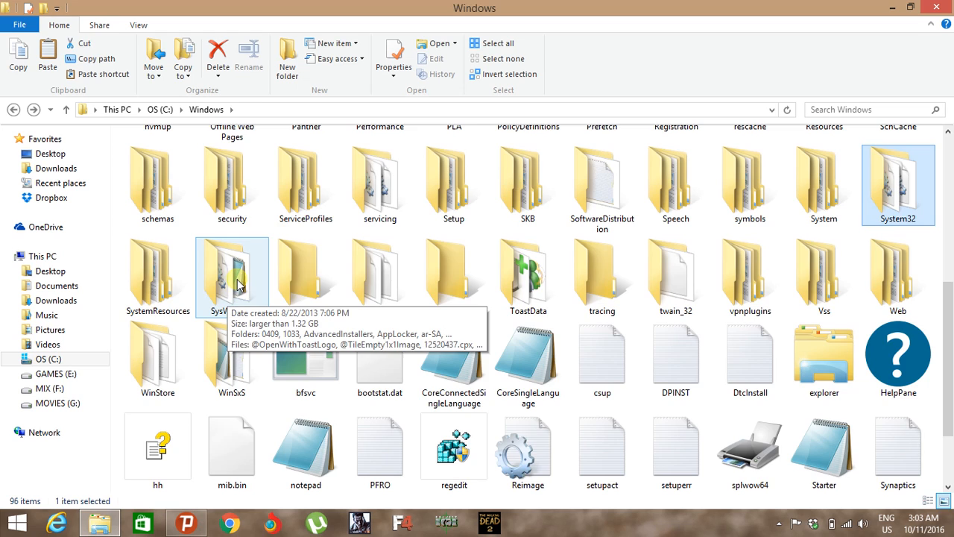
pyautogui.doubleClick(232, 269)
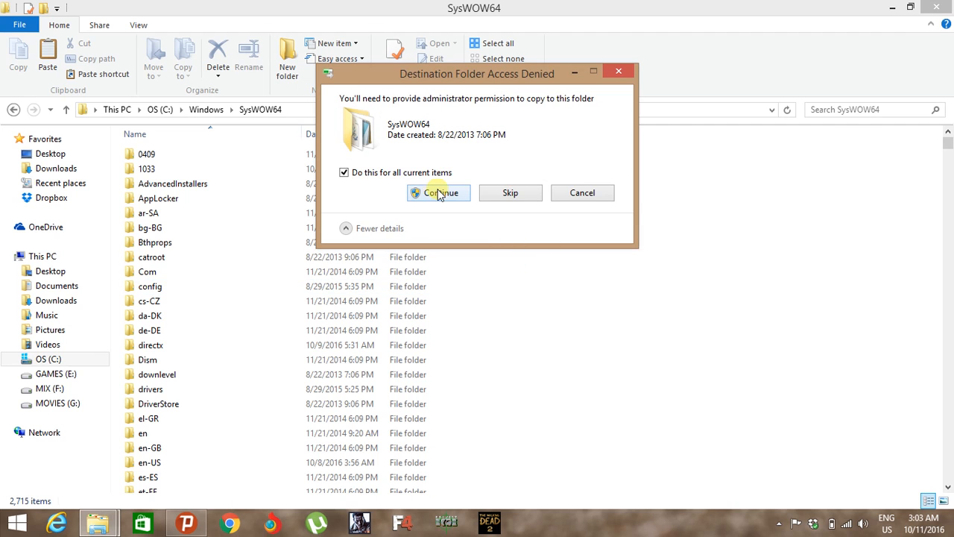
pyautogui.click(439, 193)
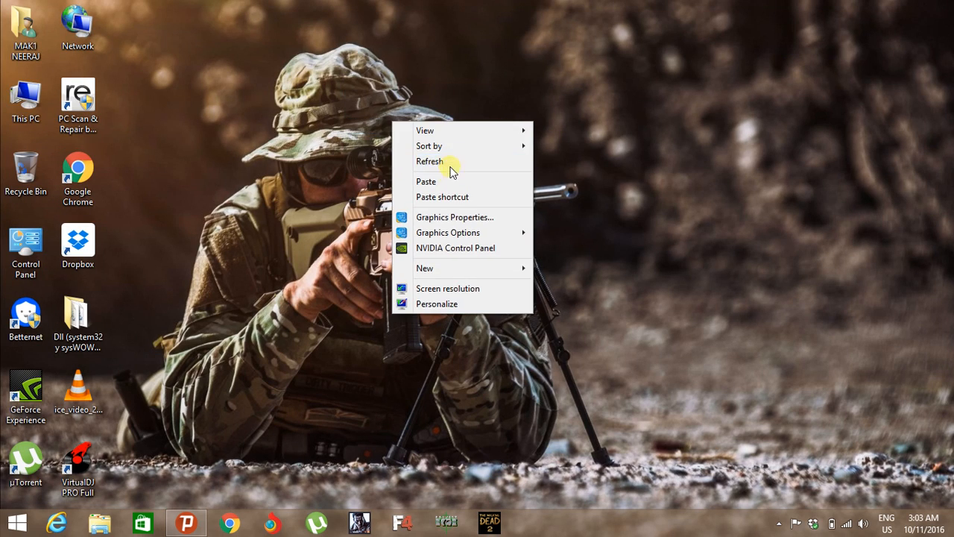
# Step: Refresh the desktop and relaunch Far Cry 4 from the taskbar
pyautogui.click(430, 161)
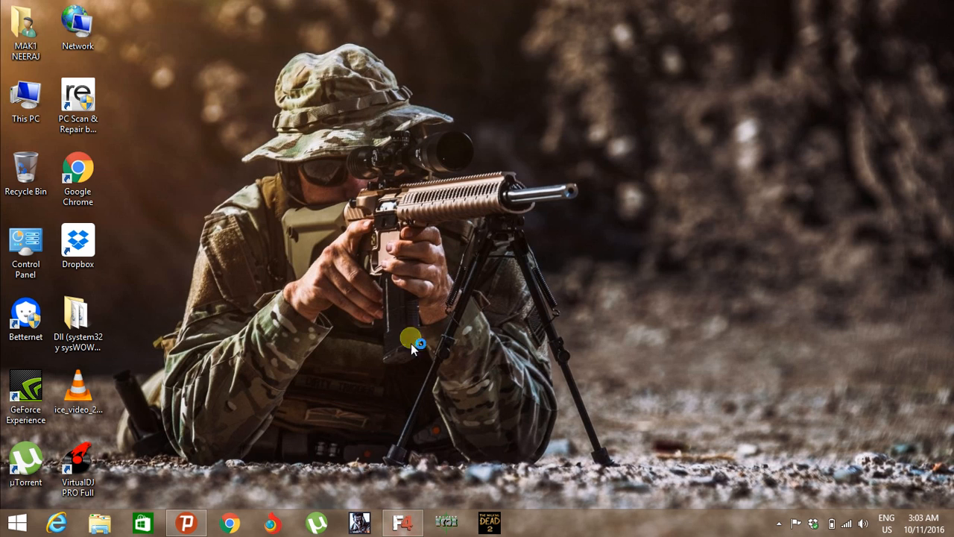
pyautogui.moveTo(298, 167)
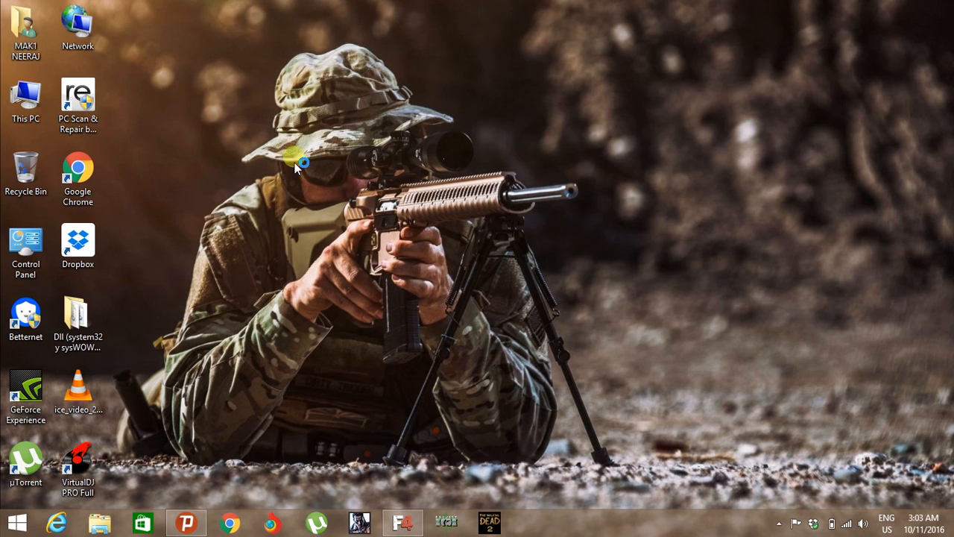
pyautogui.click(403, 522)
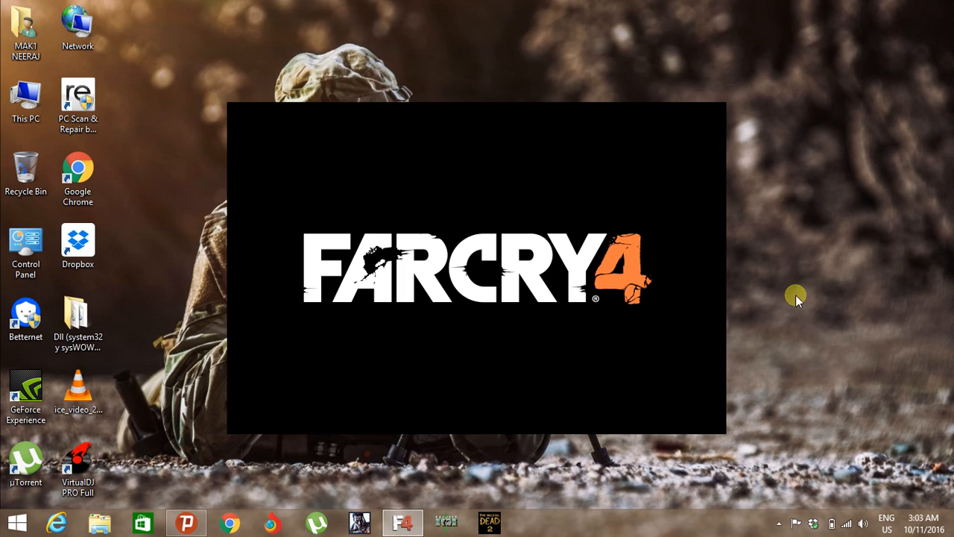
pyautogui.moveTo(872, 386)
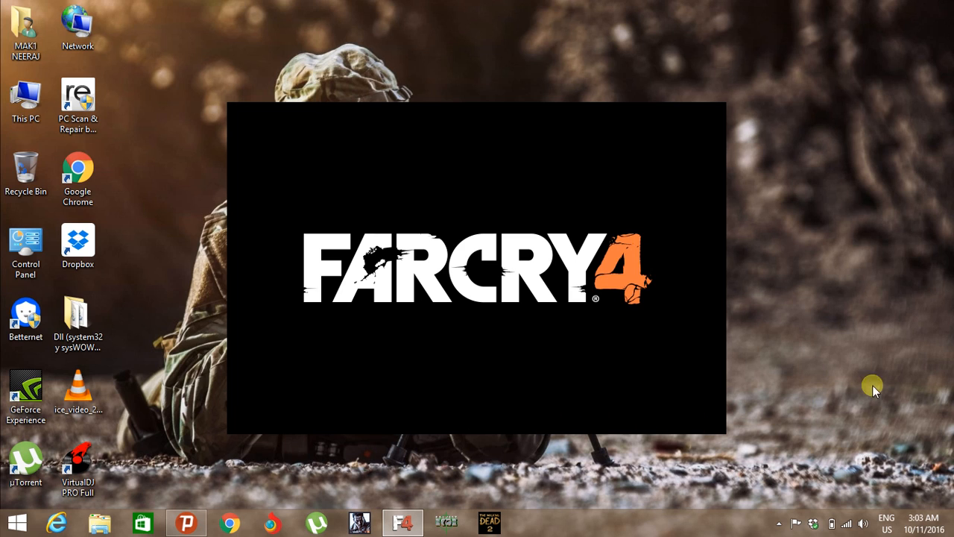
pyautogui.moveTo(865, 375)
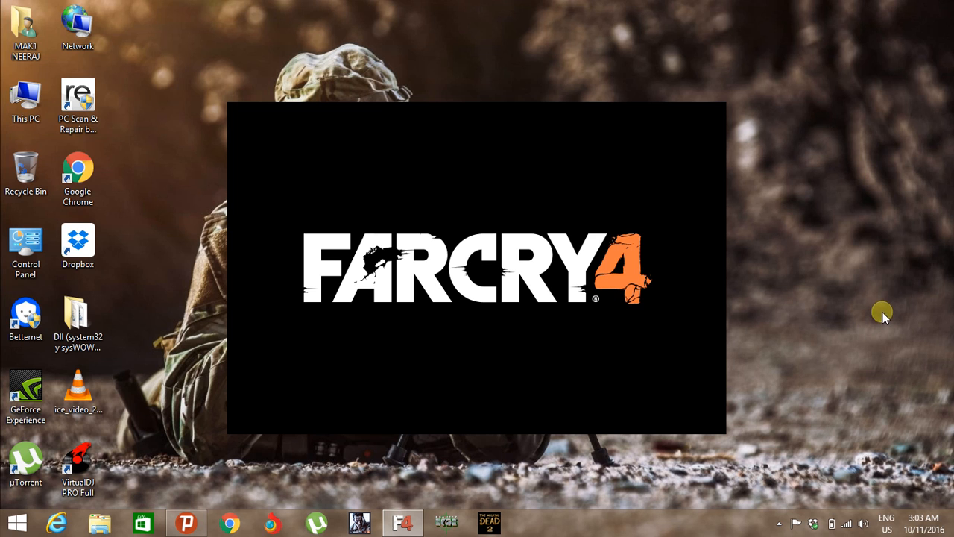
pyautogui.moveTo(595, 459)
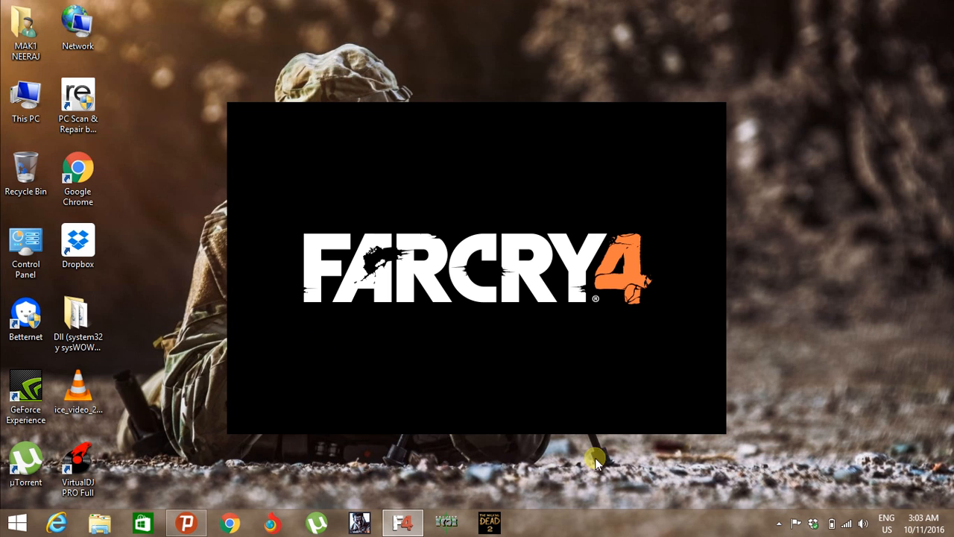